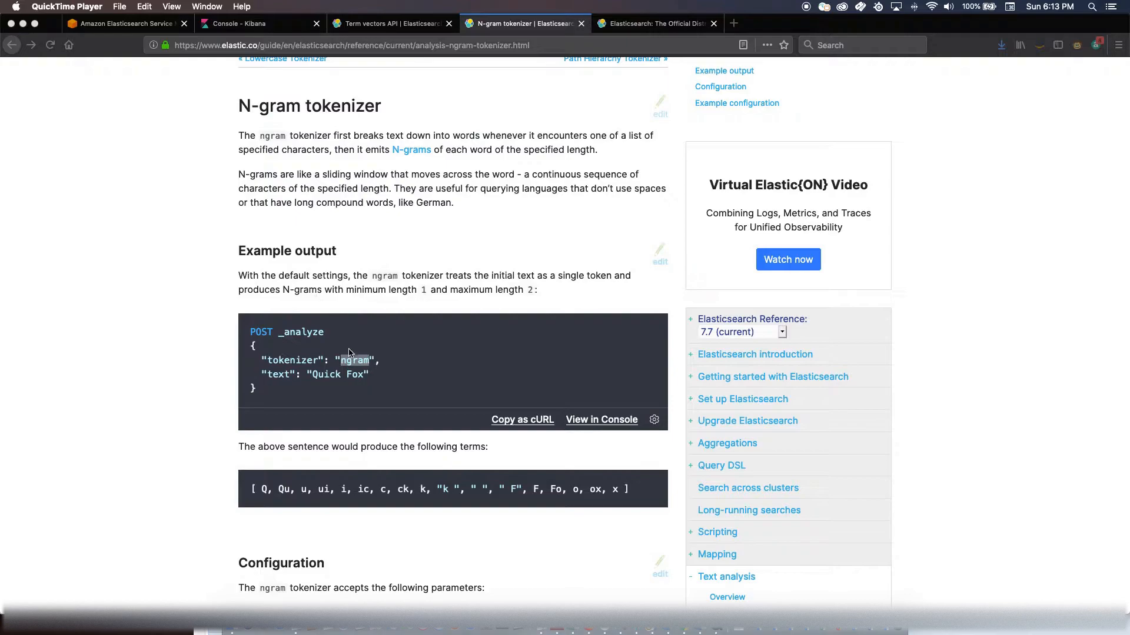
mouse_move(313, 386)
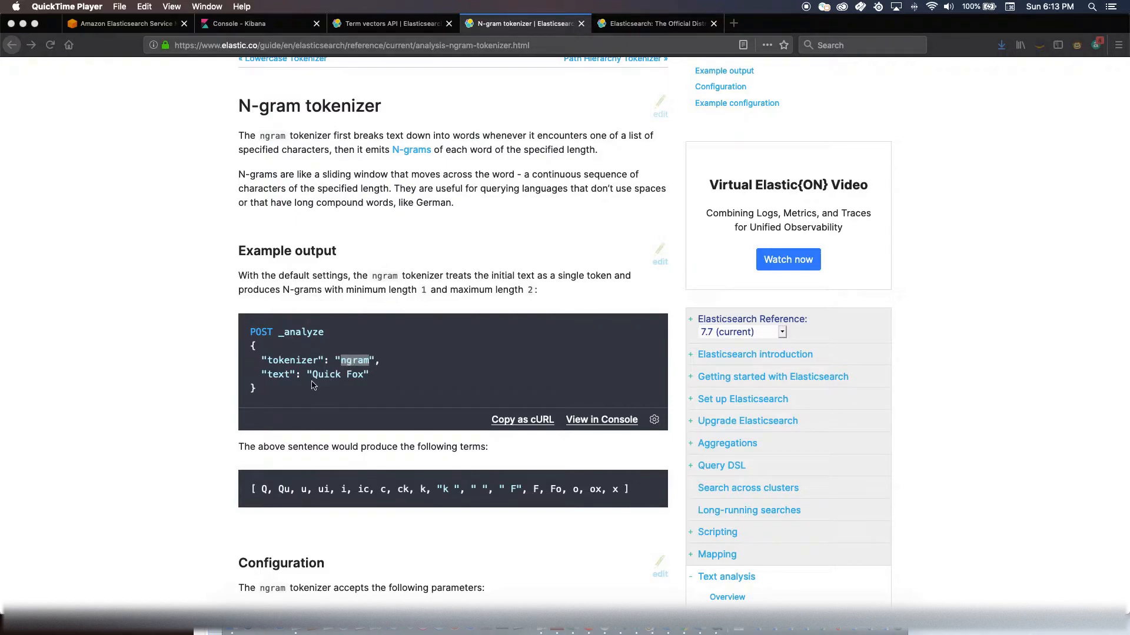
mouse_move(353, 380)
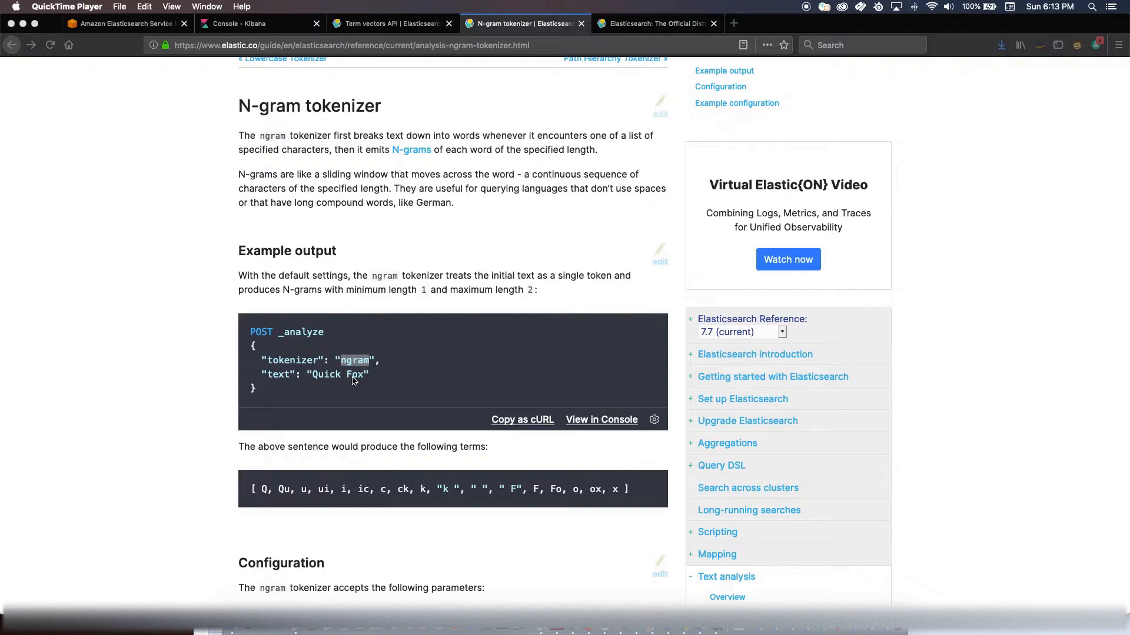
mouse_move(424, 295)
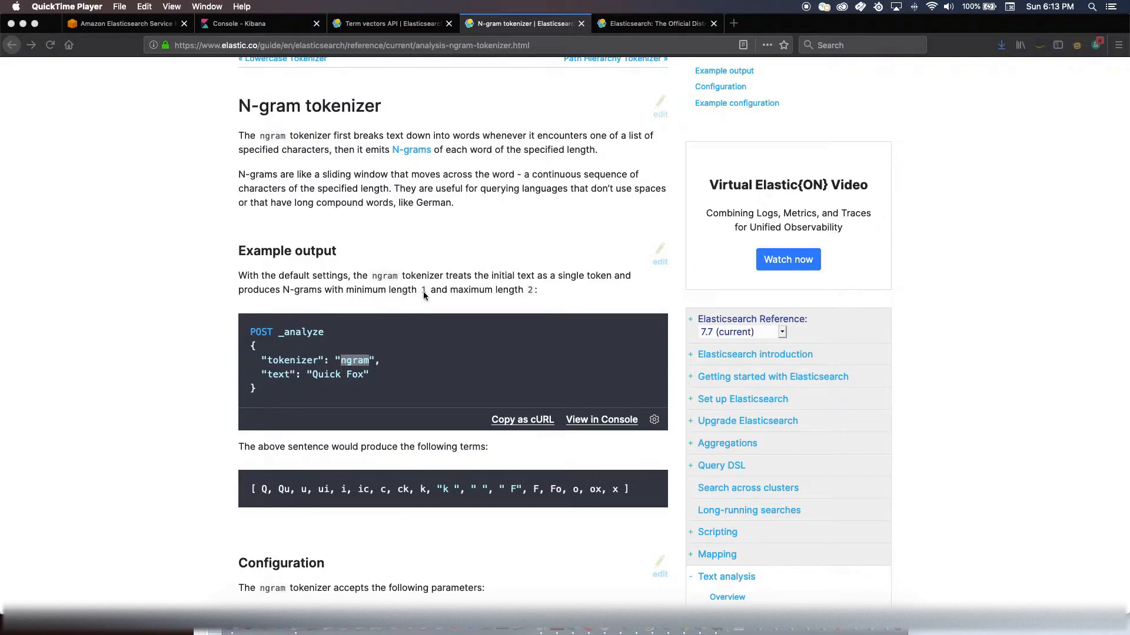
mouse_move(348, 360)
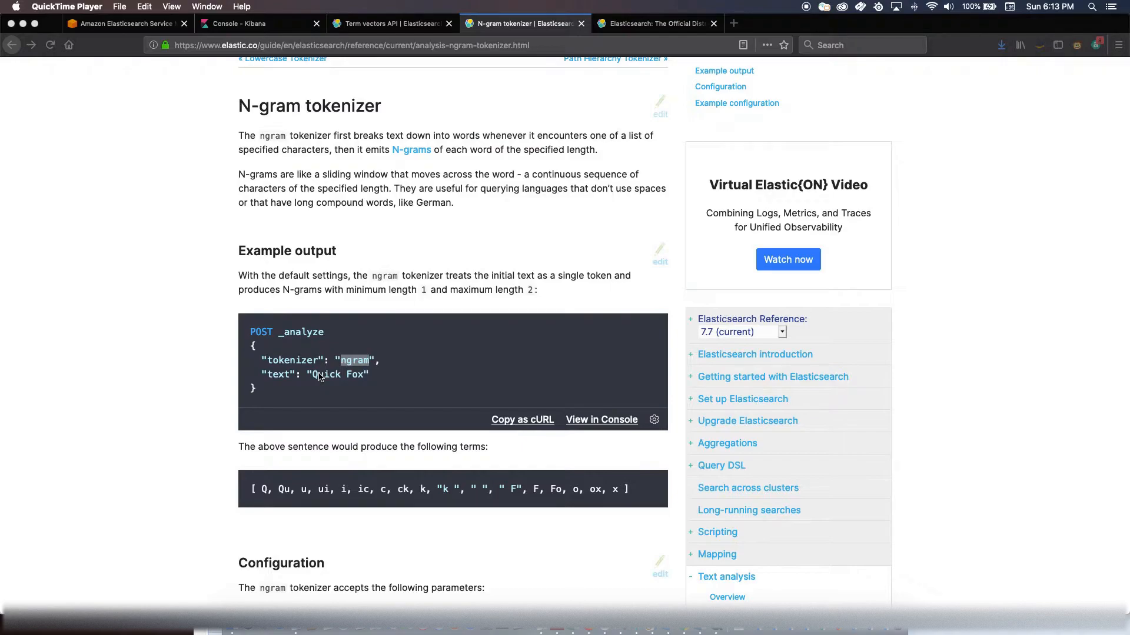
mouse_move(264, 493)
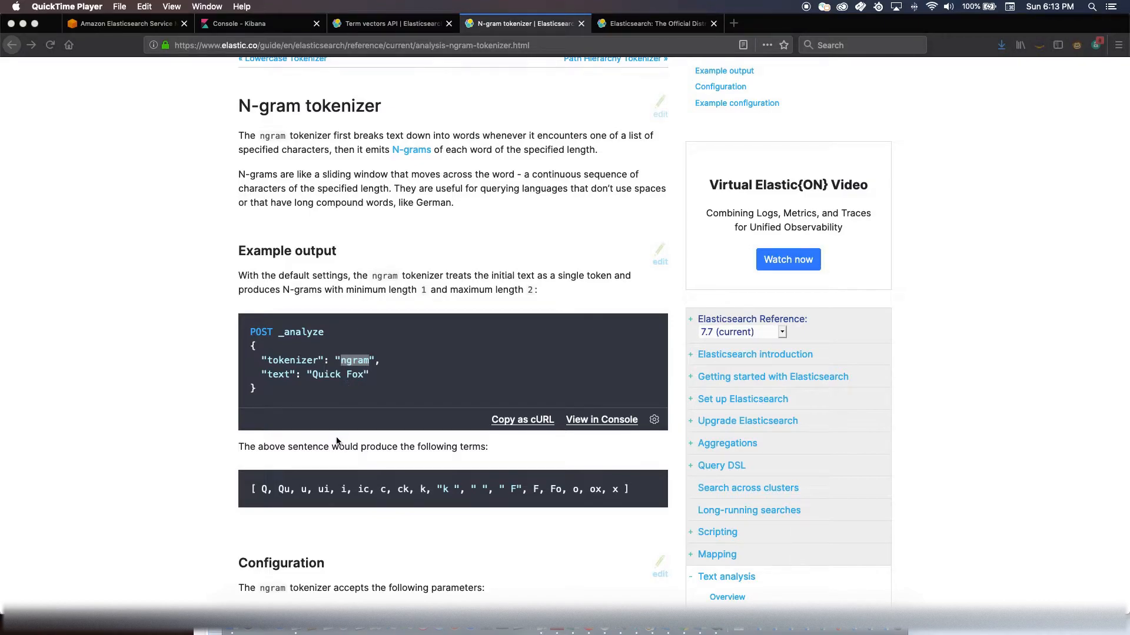
mouse_move(306, 415)
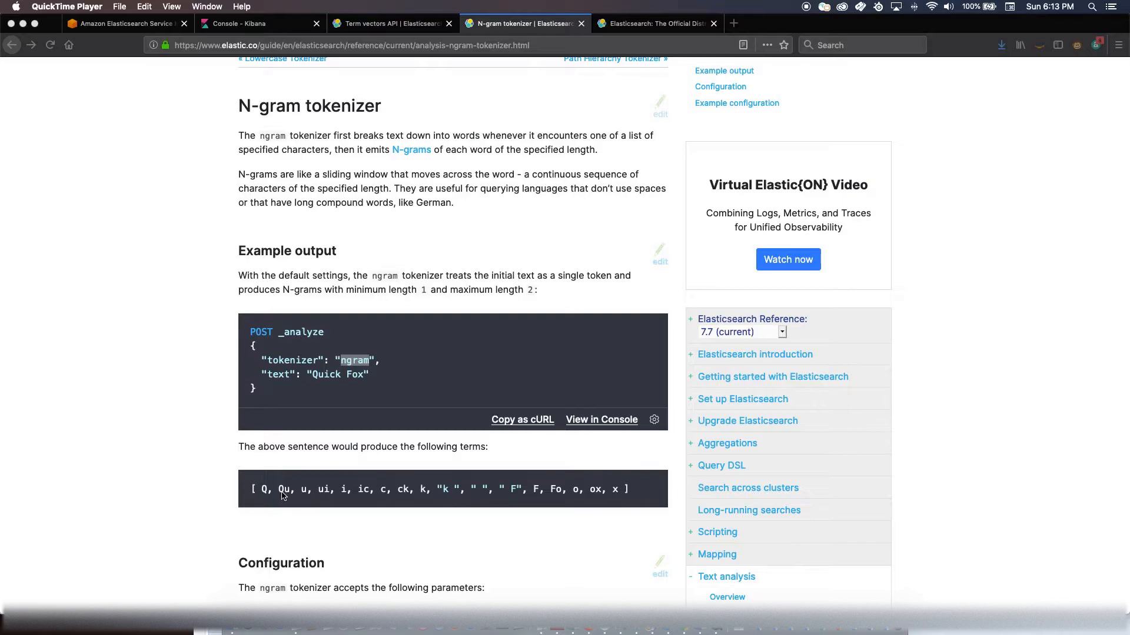
mouse_move(287, 496)
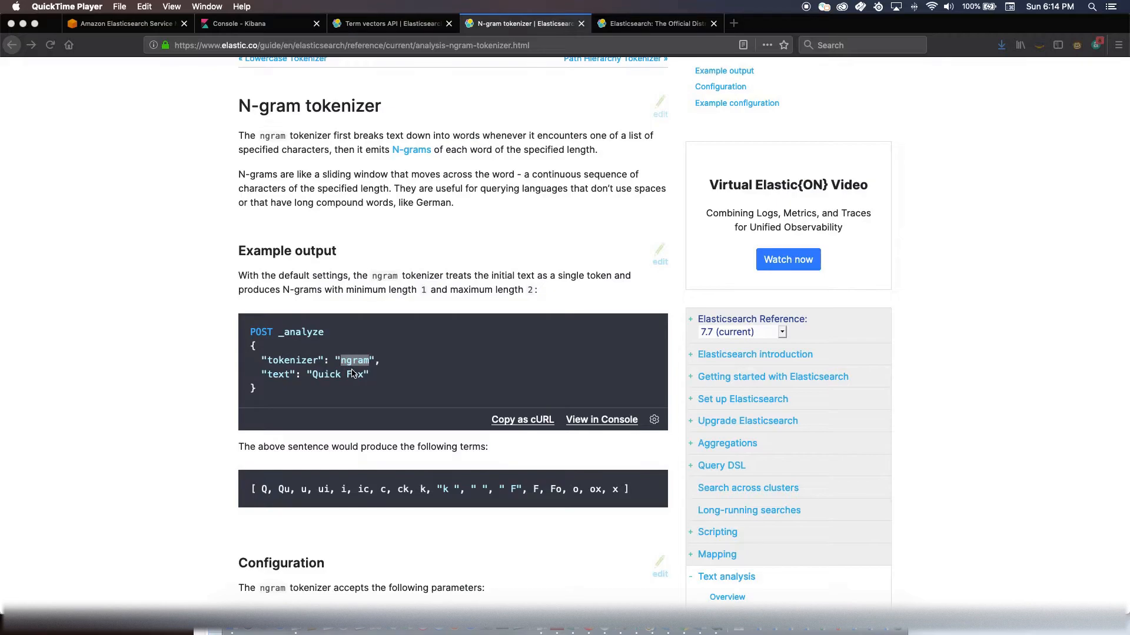
mouse_move(339, 341)
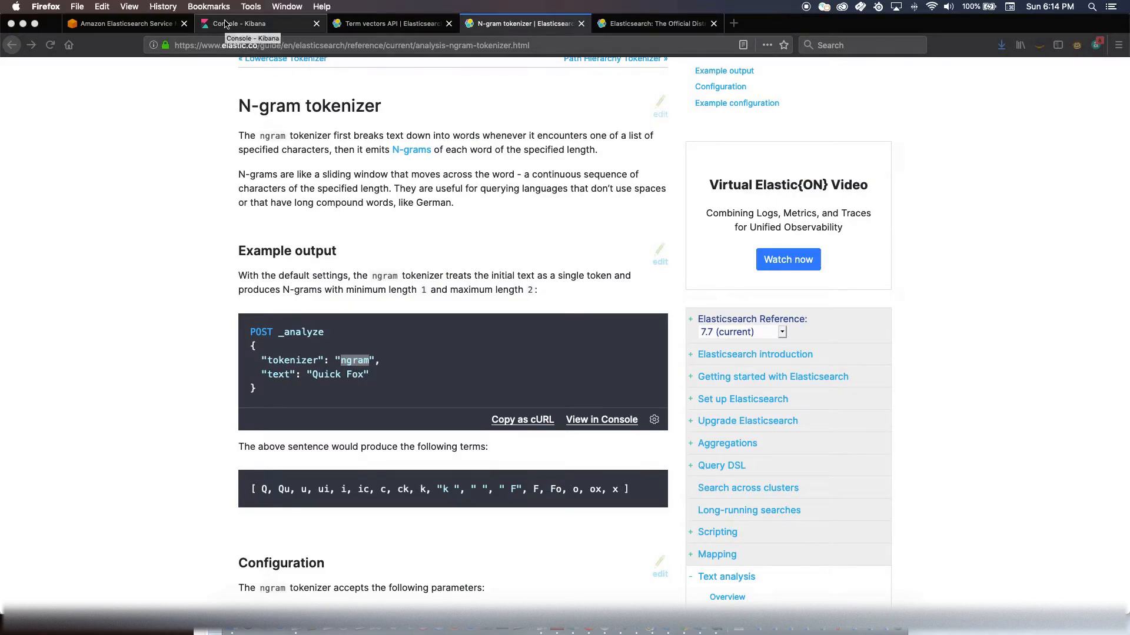
Run DELETE /w3w from the Kibana console so the index can be rebuilt
left_click(245, 23)
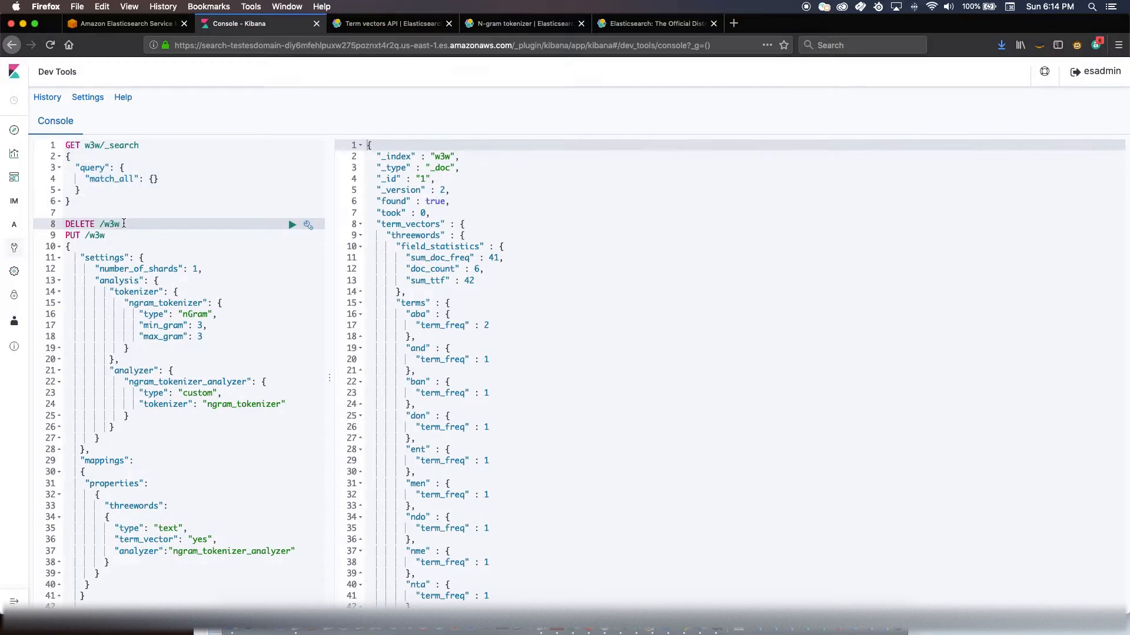
mouse_move(292, 230)
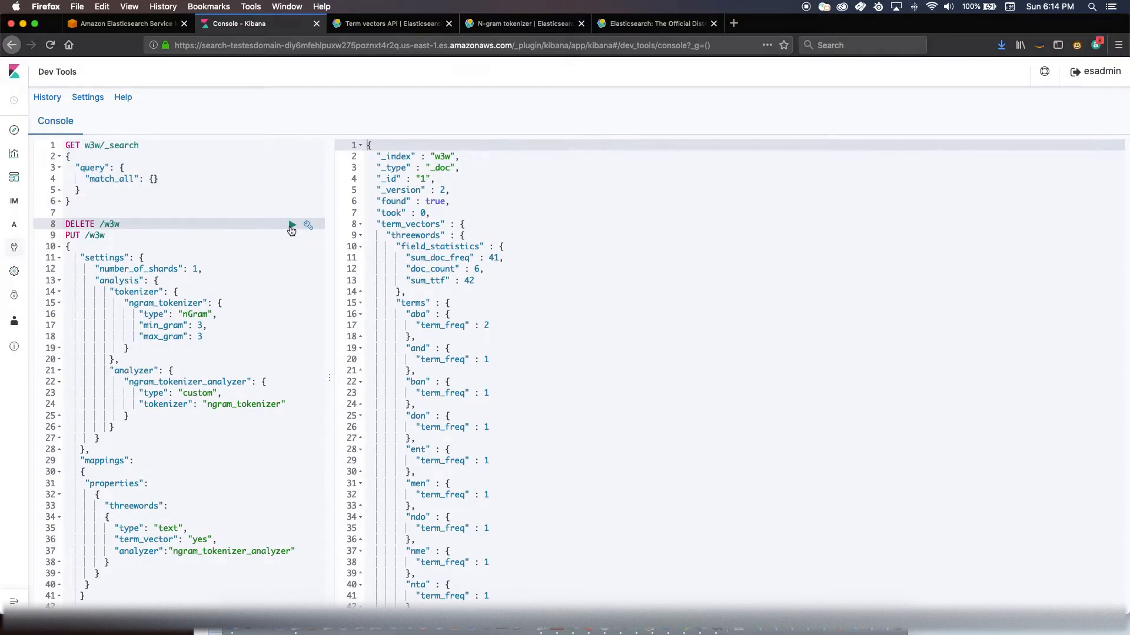
left_click(291, 225)
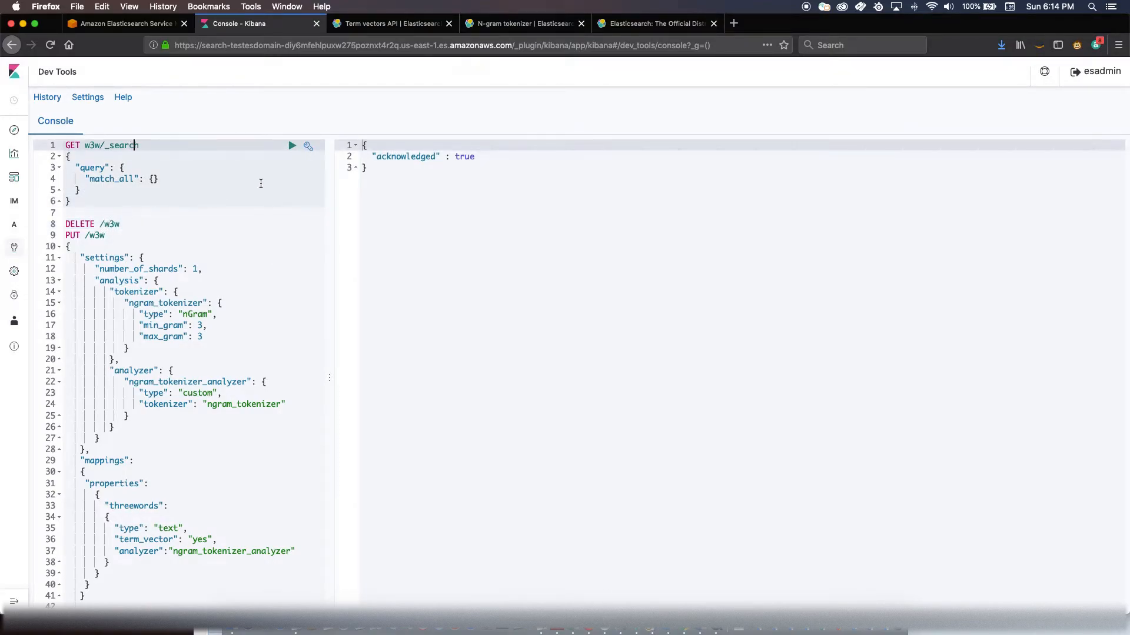
left_click(292, 146)
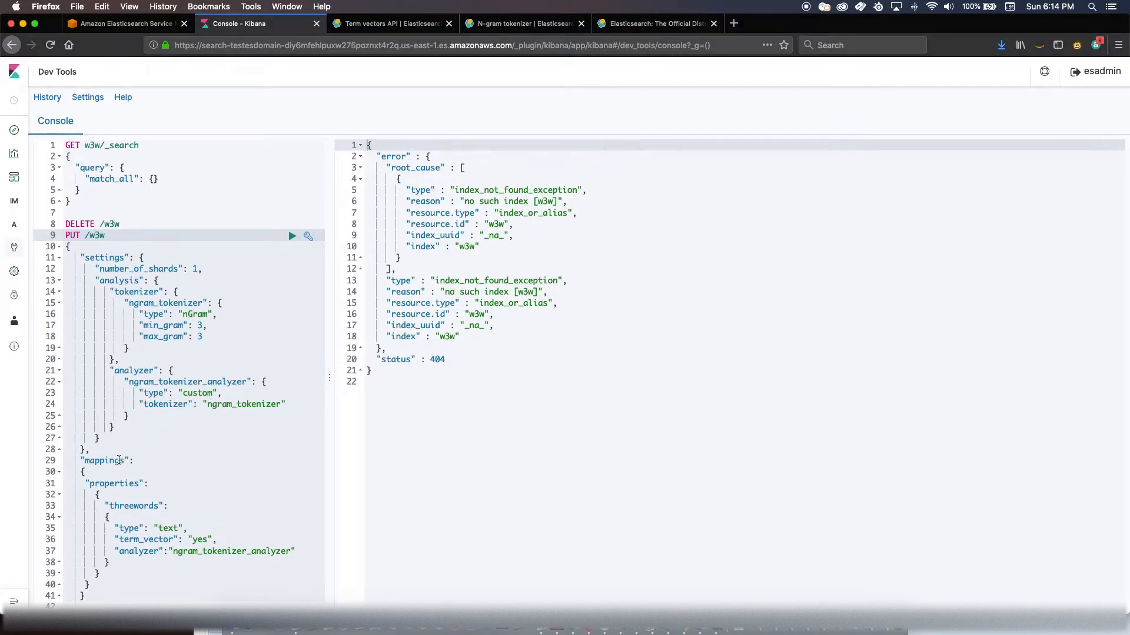
Recreate w3w with the 3-gram tokenizer analyzer mapped onto the threewords field
scroll("down", 3)
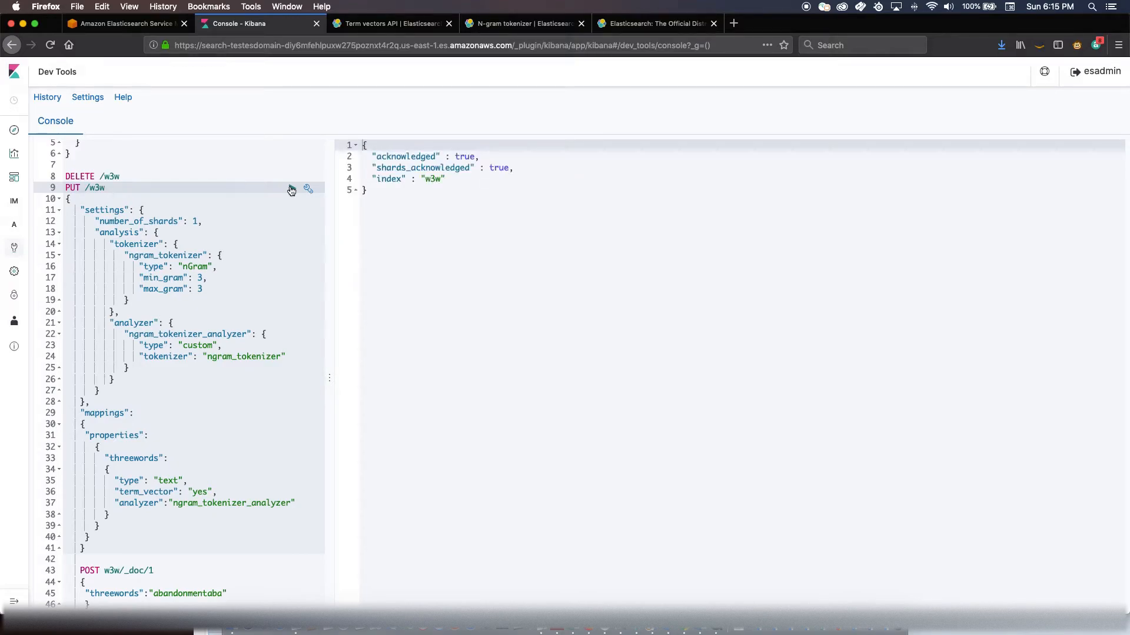
Index the 'abandonment' document as w3w document 1 and confirm match-all returns it
scroll("down", 3)
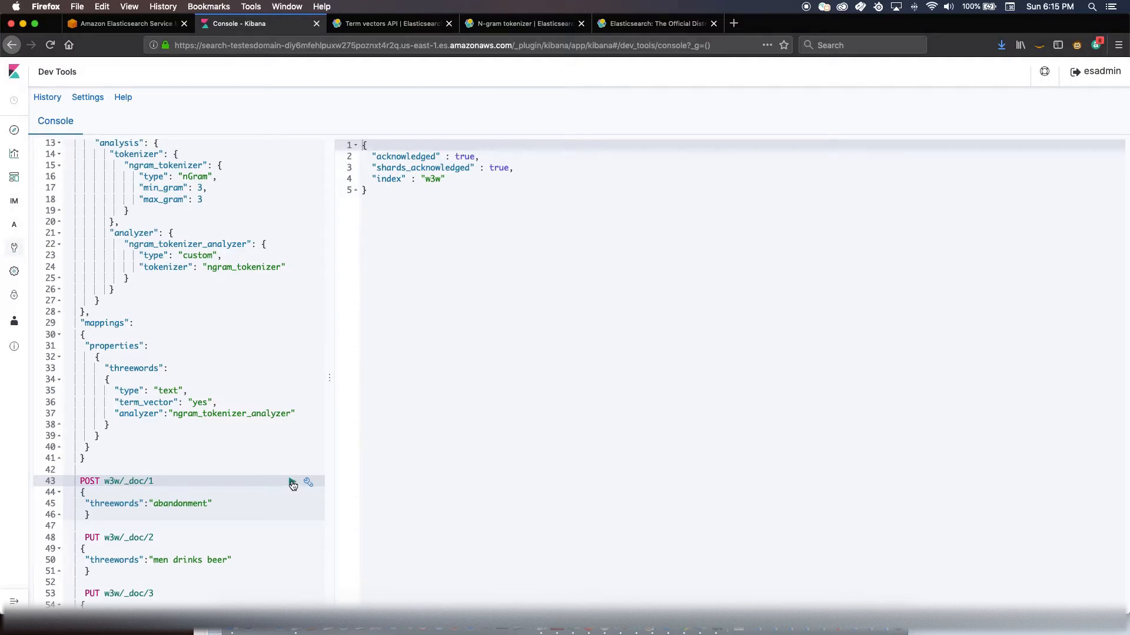
left_click(292, 482)
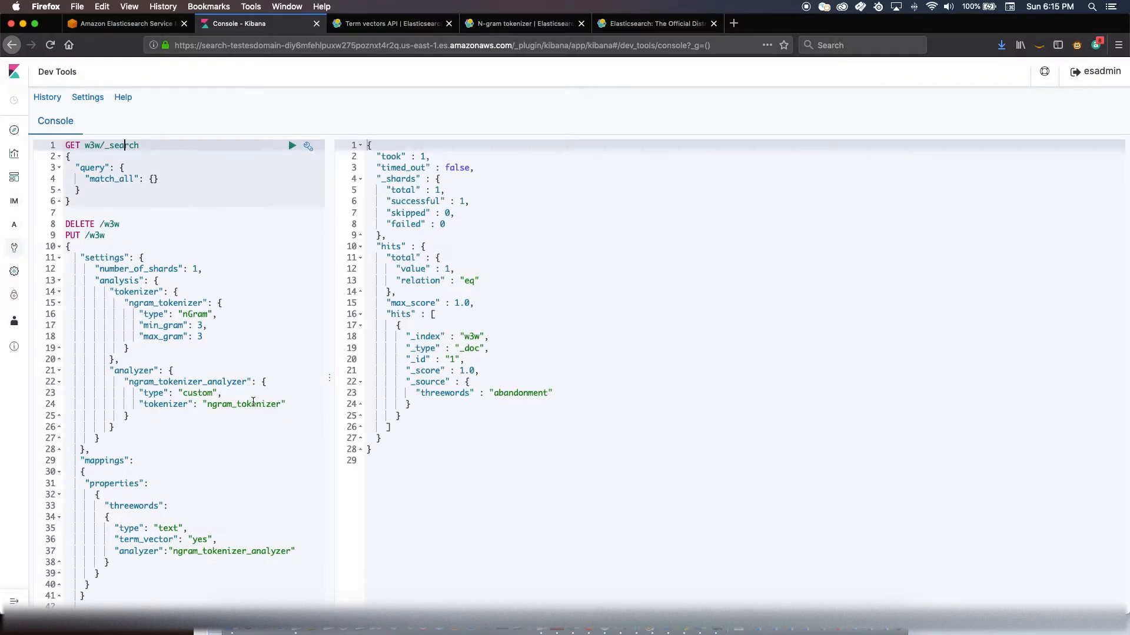
scroll("down", 3)
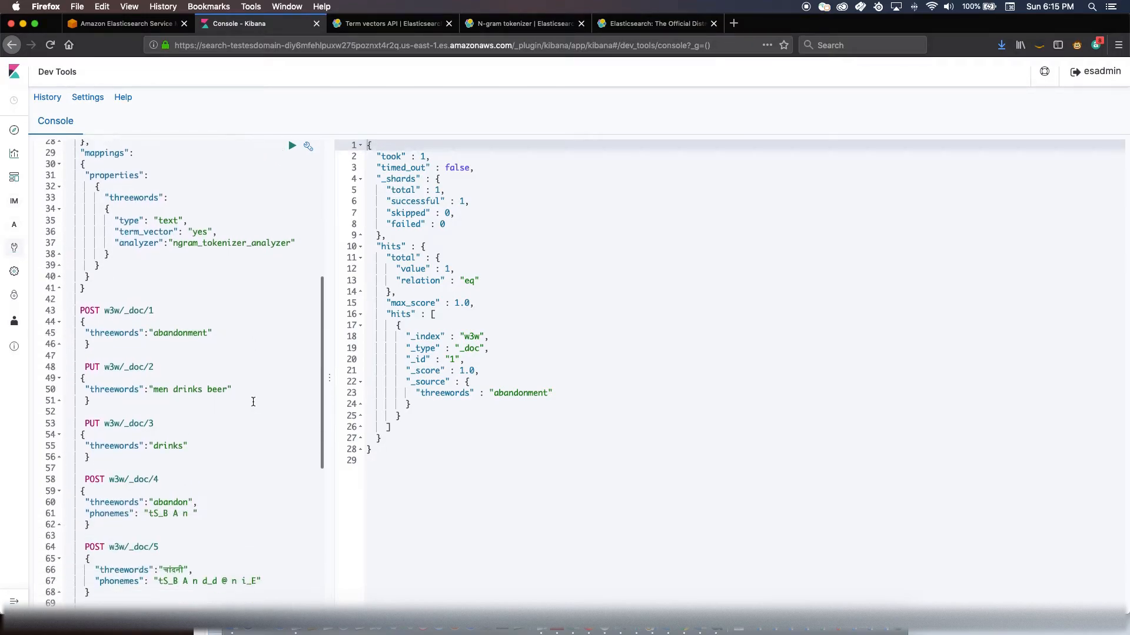
scroll("down", 3)
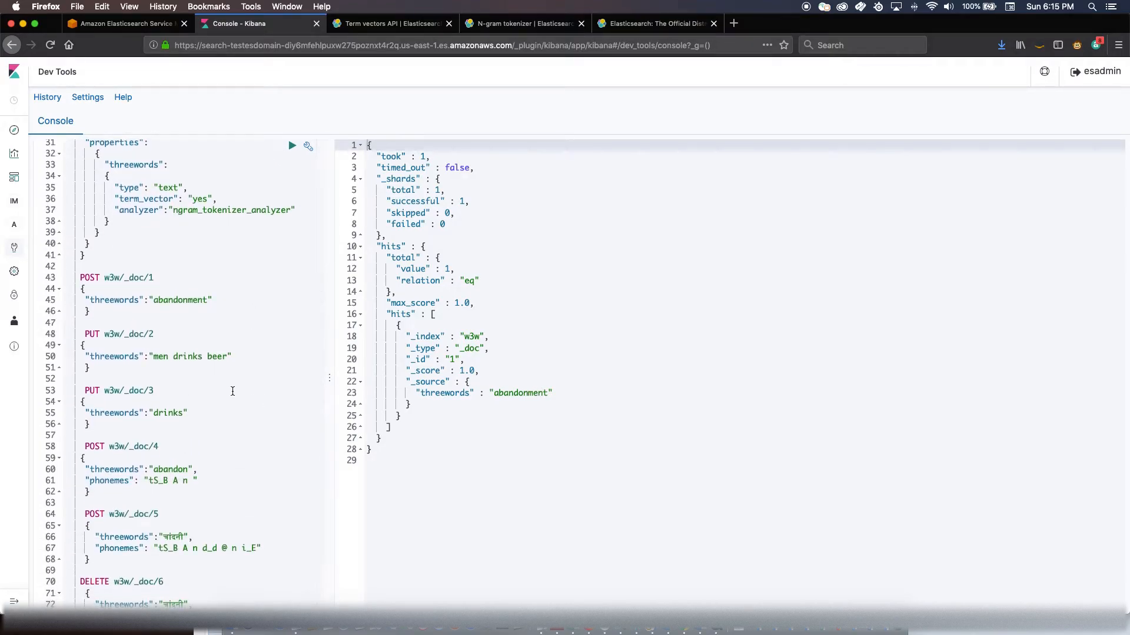
scroll("down", 3)
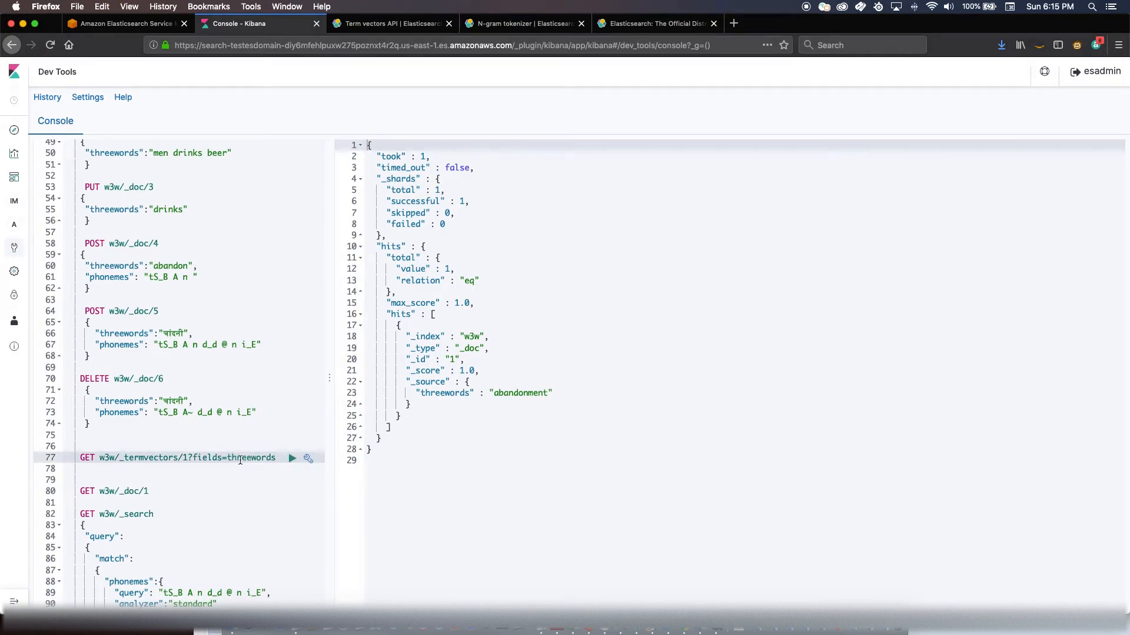
Fetch document 1's threewords term vectors and highlight the aba and ent 3-gram terms
left_click(292, 458)
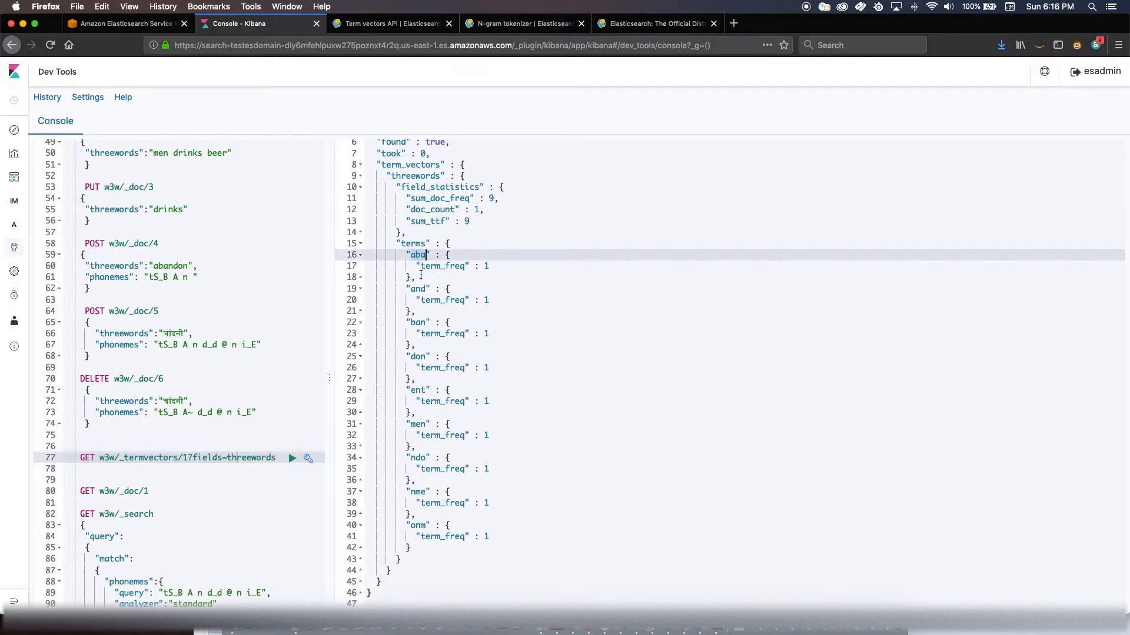
left_click(417, 289)
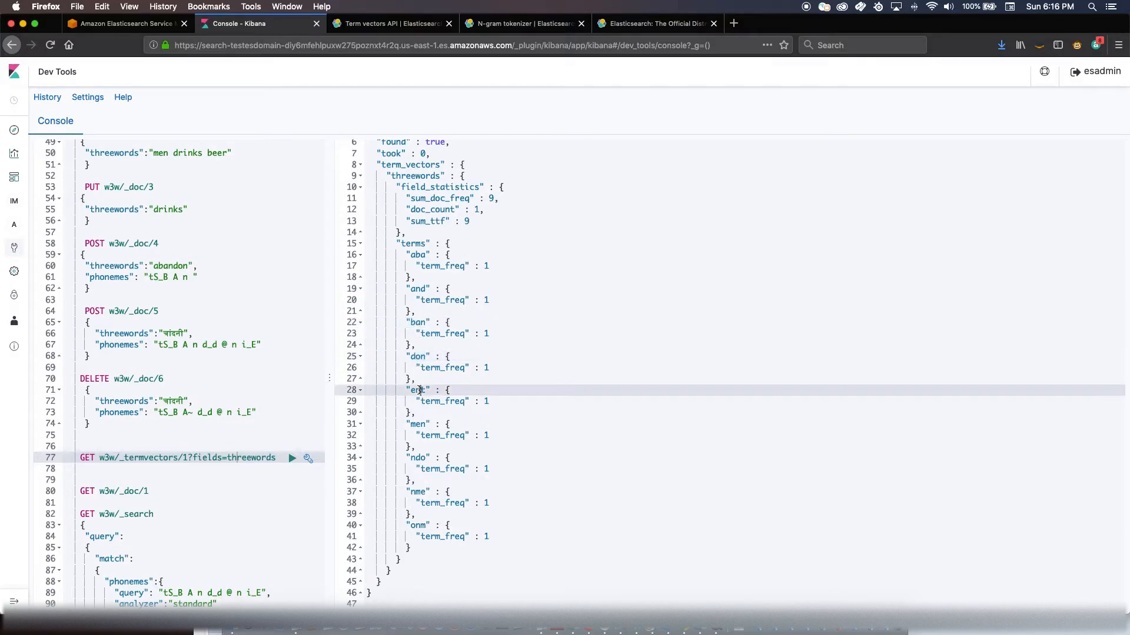
double_click(417, 389)
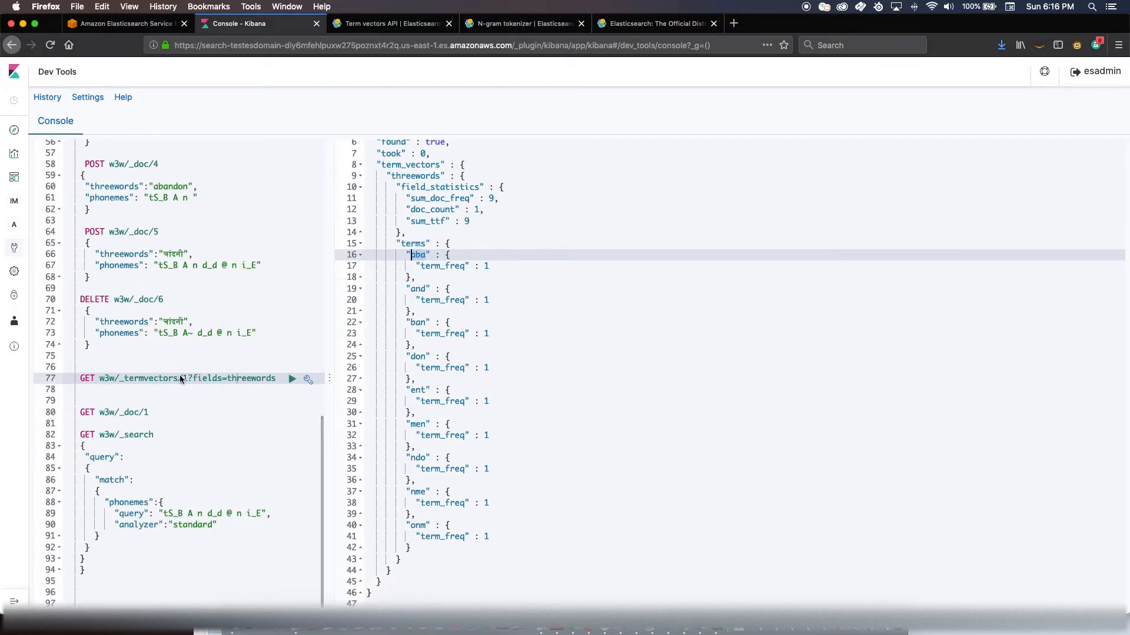
Run a threewords match search for 'aba' returning the abandonment document as the single hit
left_click(263, 515)
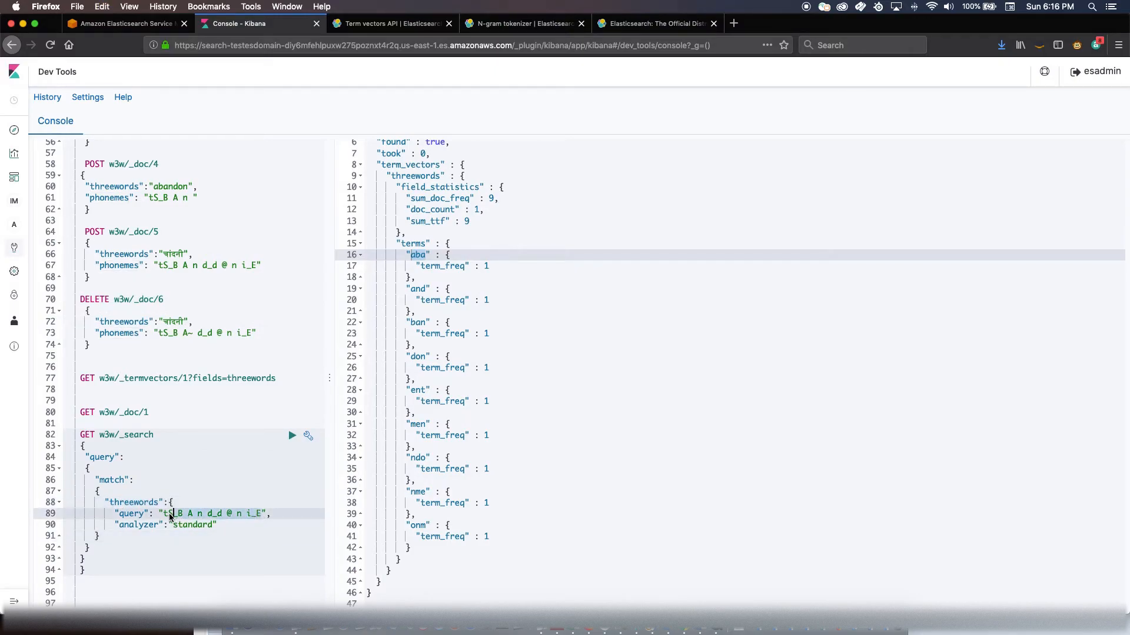
type("aba\",")
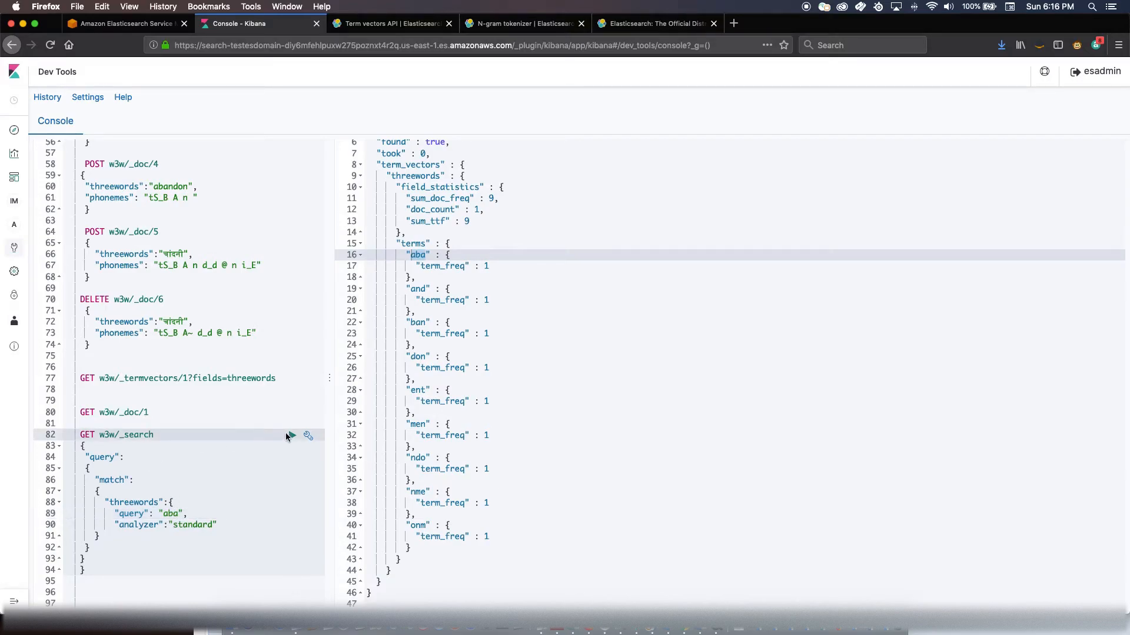
left_click(292, 435)
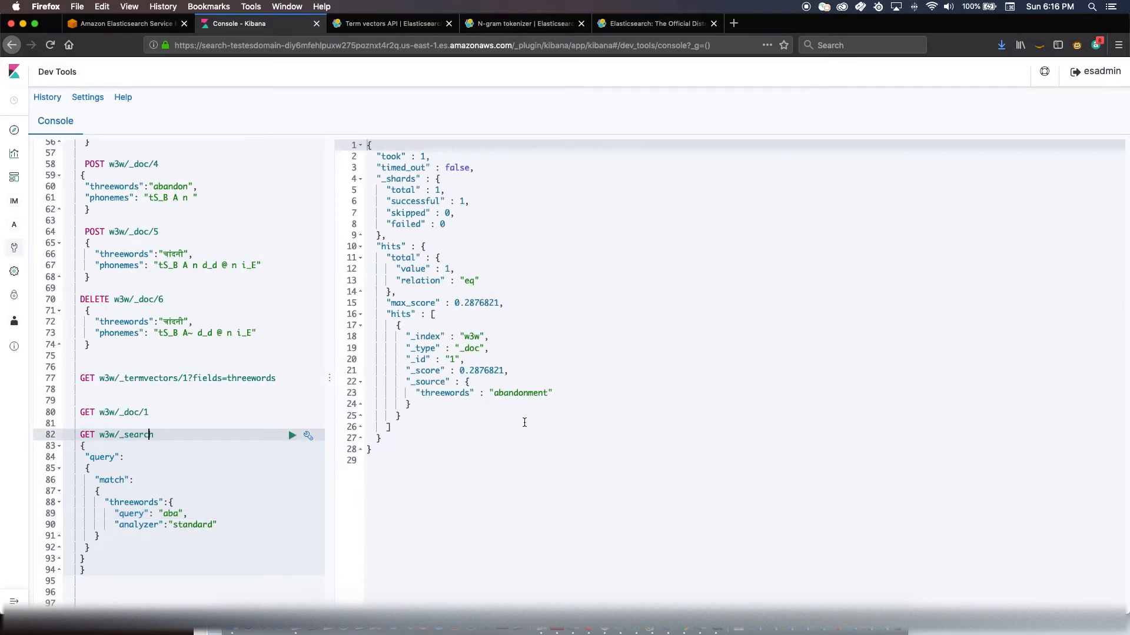
double_click(519, 393)
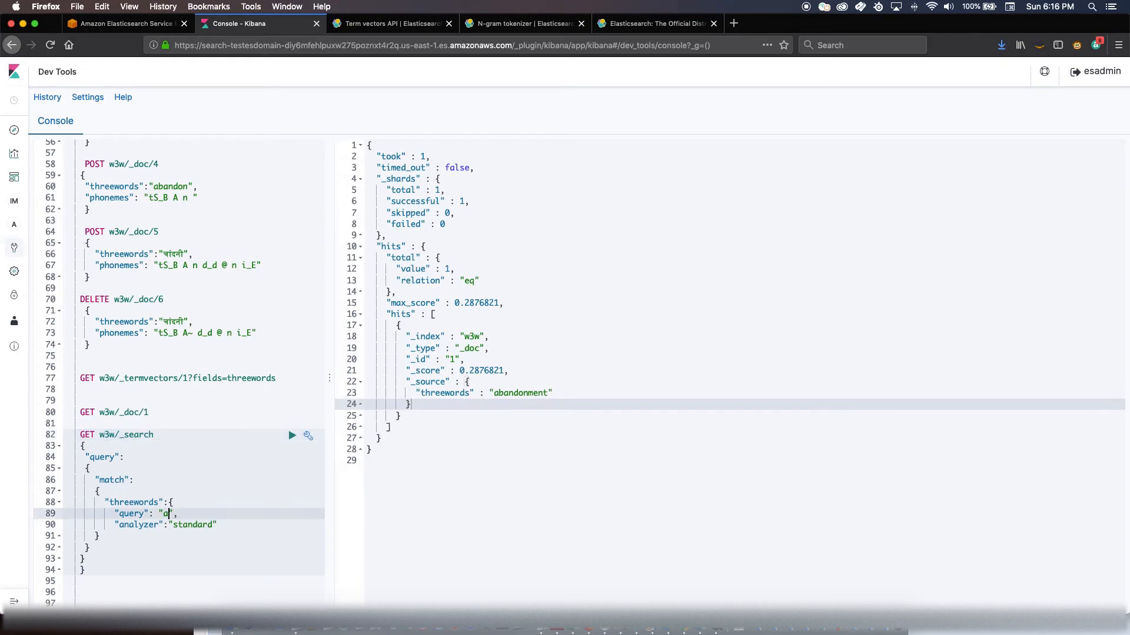
Replace the match query value 'aba' with 'men' in the GET w3w/_search request
type("men")
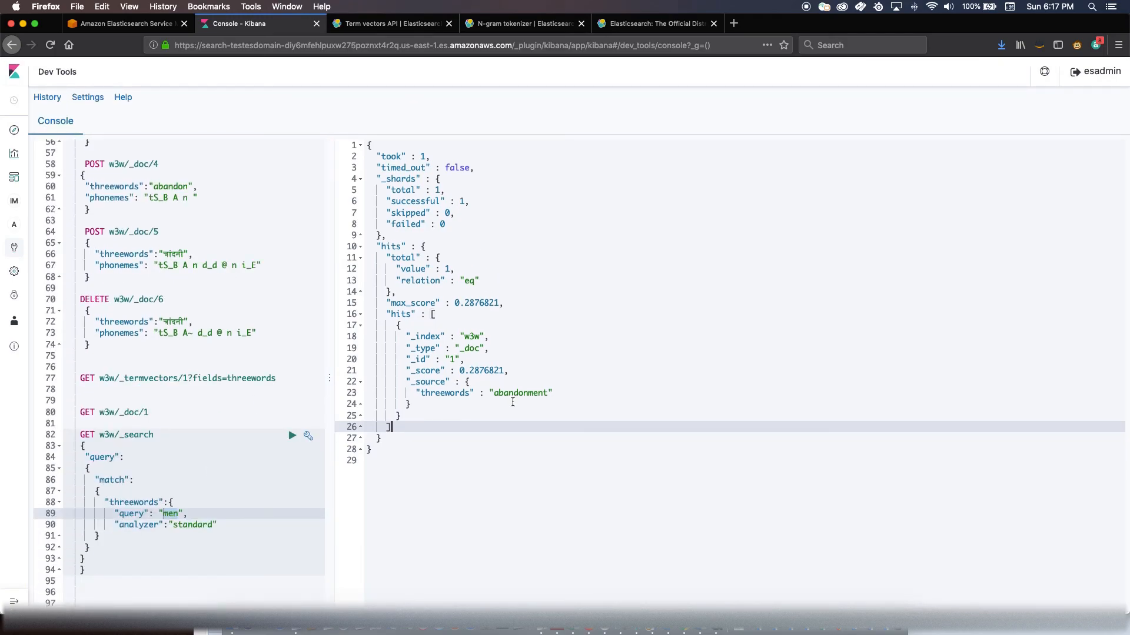
mouse_move(476, 434)
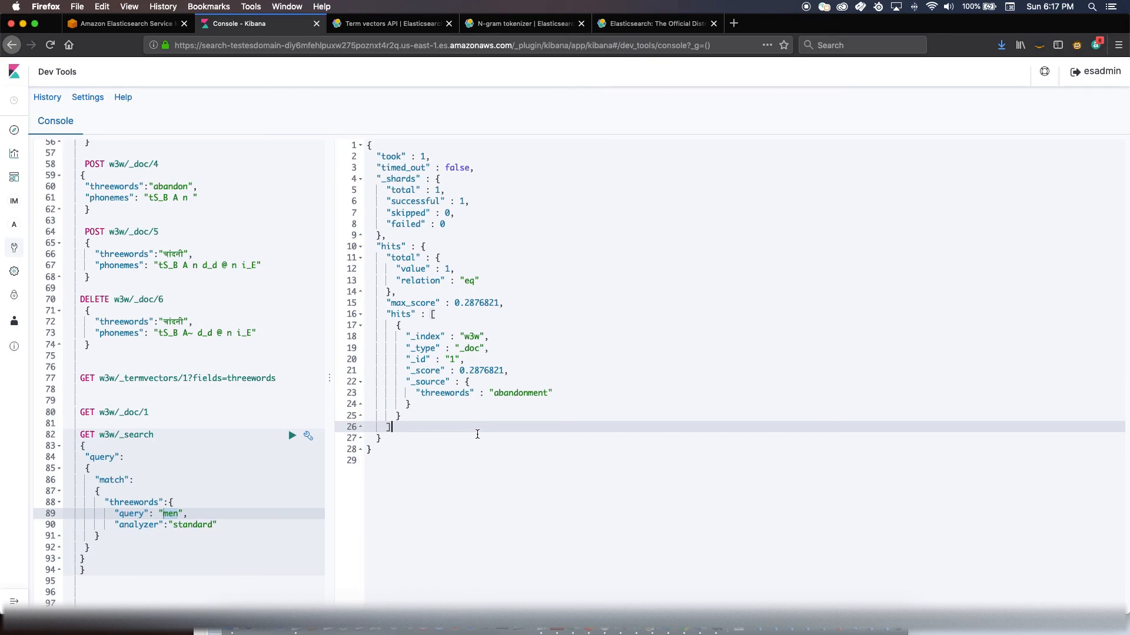
mouse_move(331, 390)
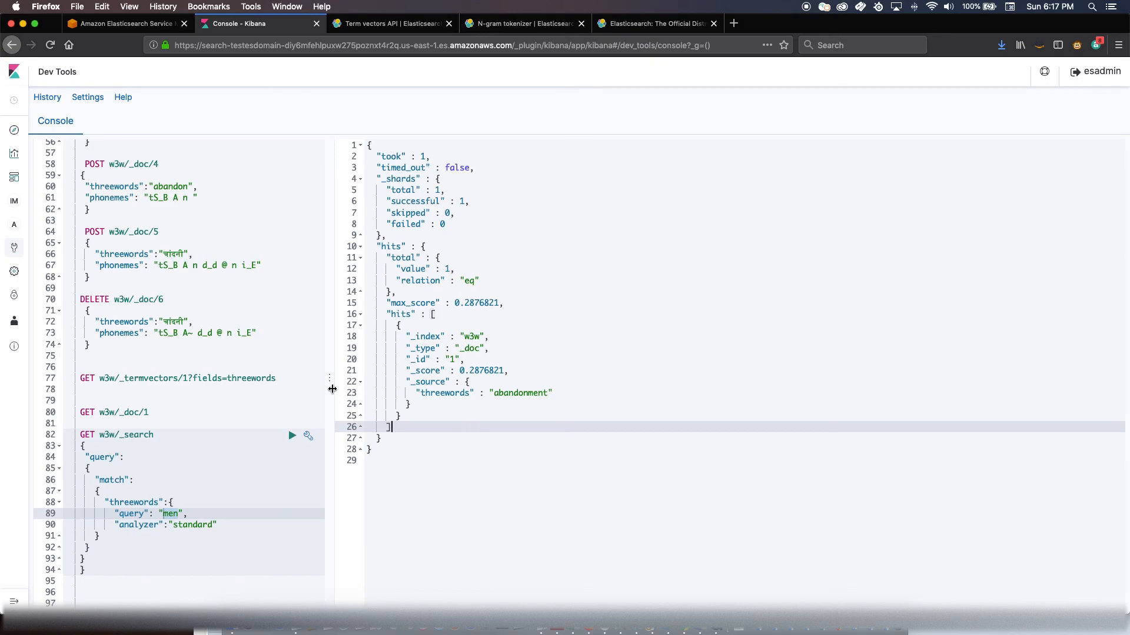